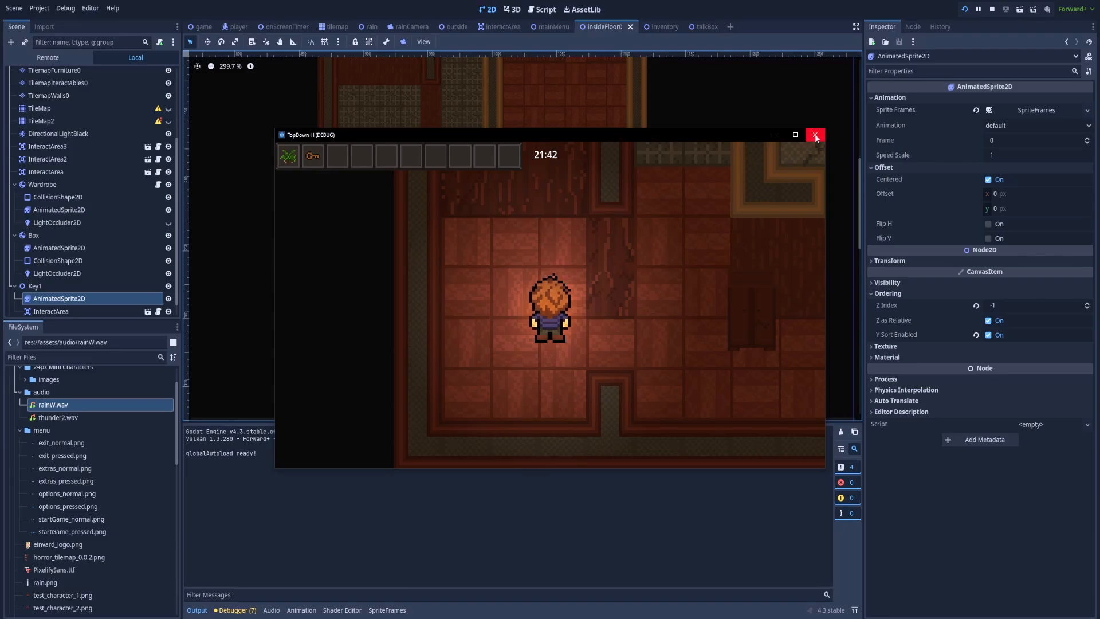
# Close the TopDown debug game window to return to the inventory scene
pyautogui.click(815, 135)
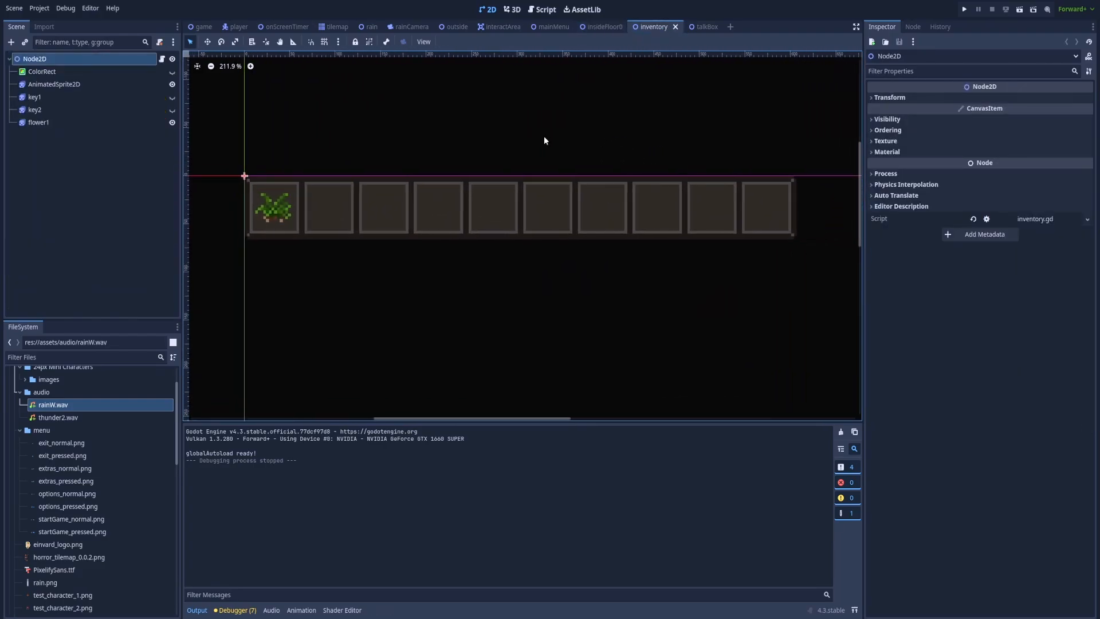
pyautogui.moveTo(298, 235)
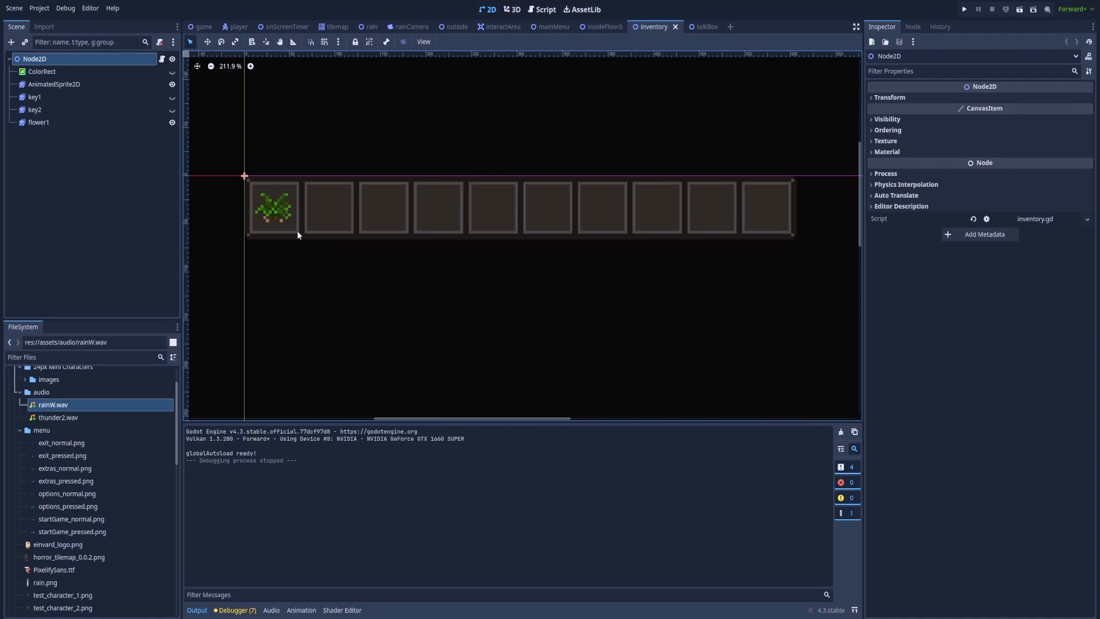
pyautogui.moveTo(484, 231)
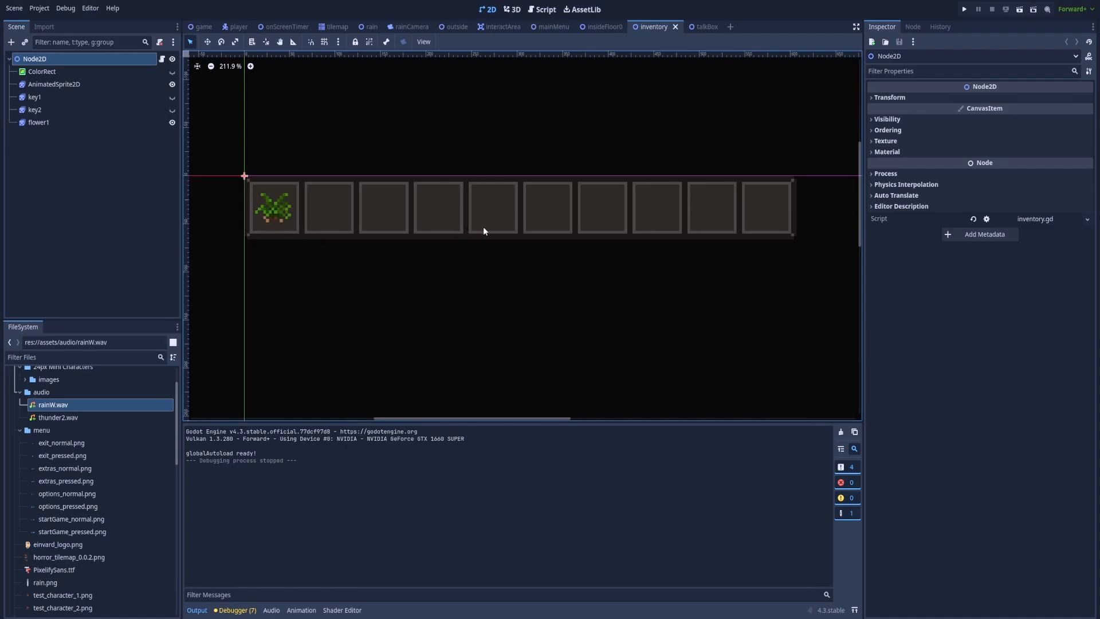
pyautogui.click(54, 71)
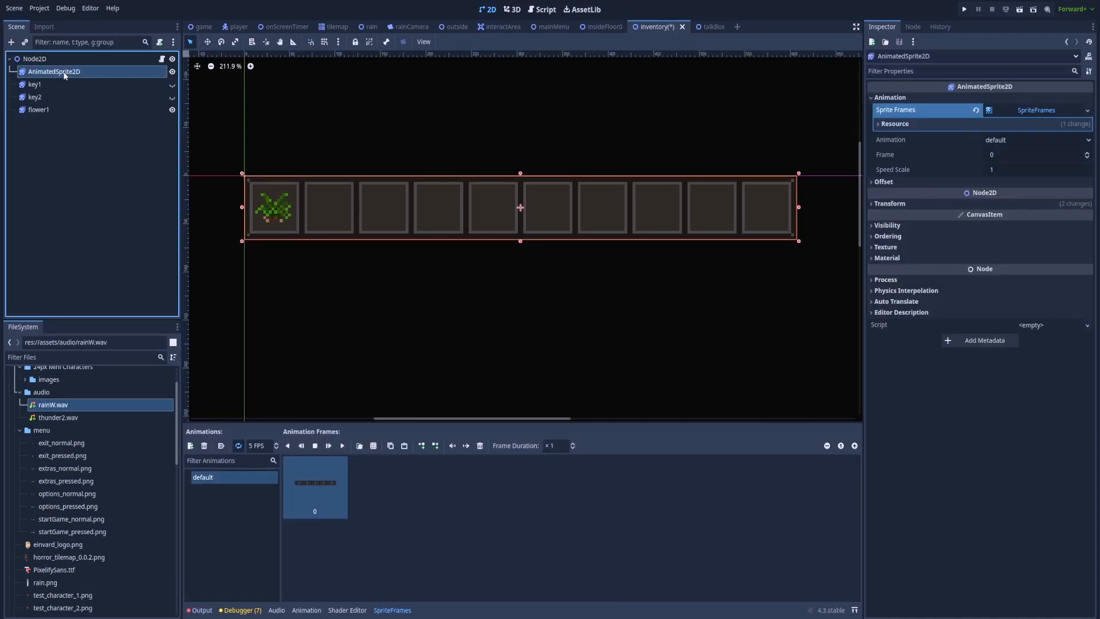
pyautogui.click(34, 97)
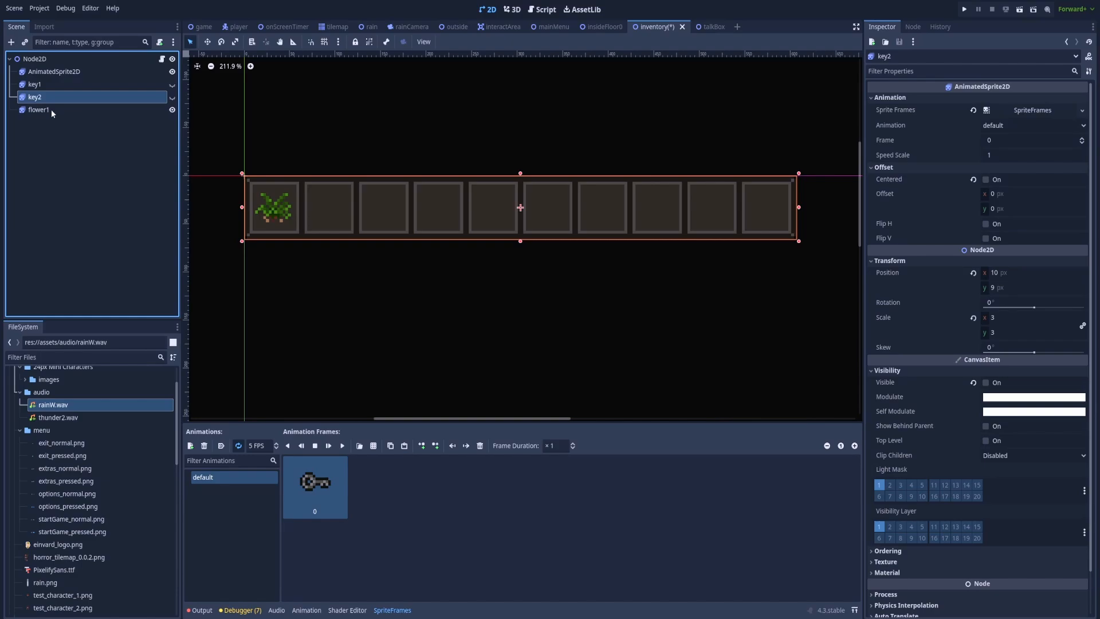
pyautogui.click(39, 110)
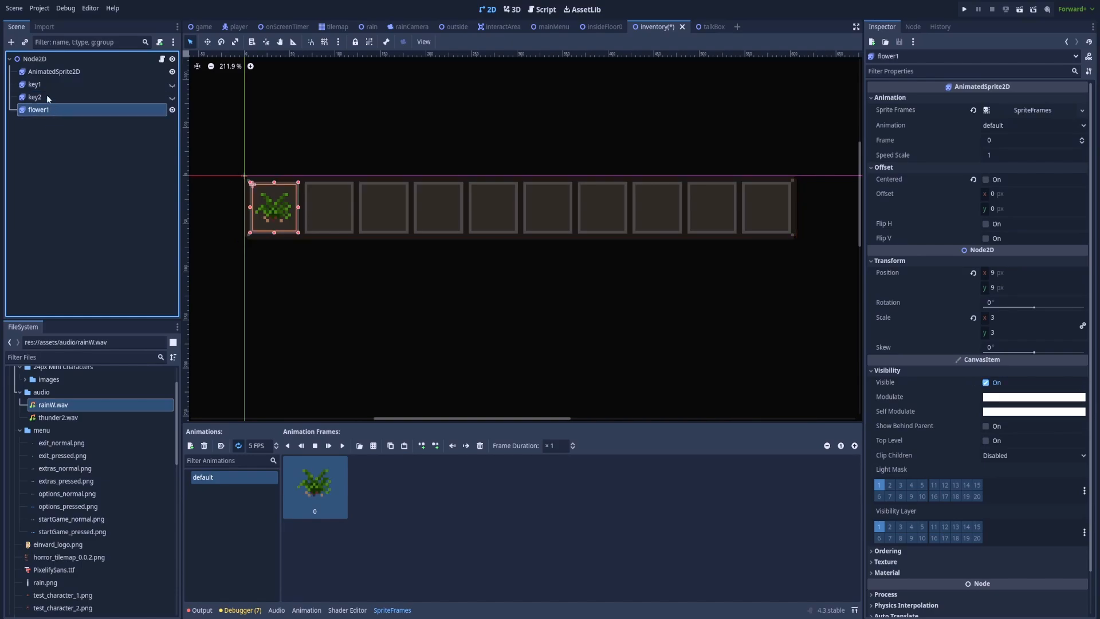
pyautogui.click(35, 97)
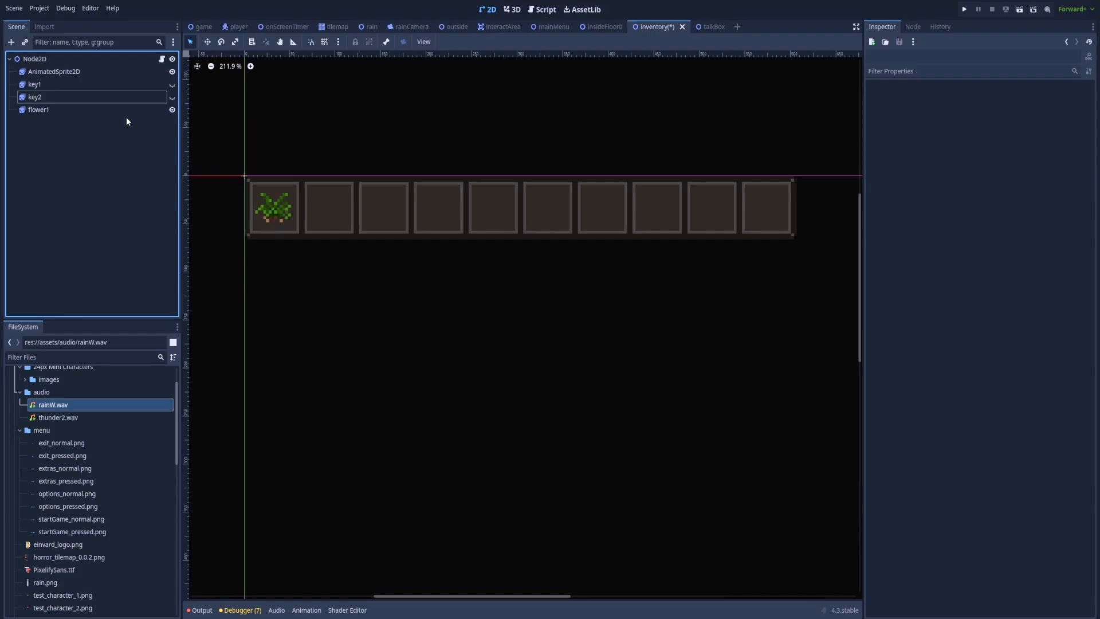
pyautogui.moveTo(153, 121)
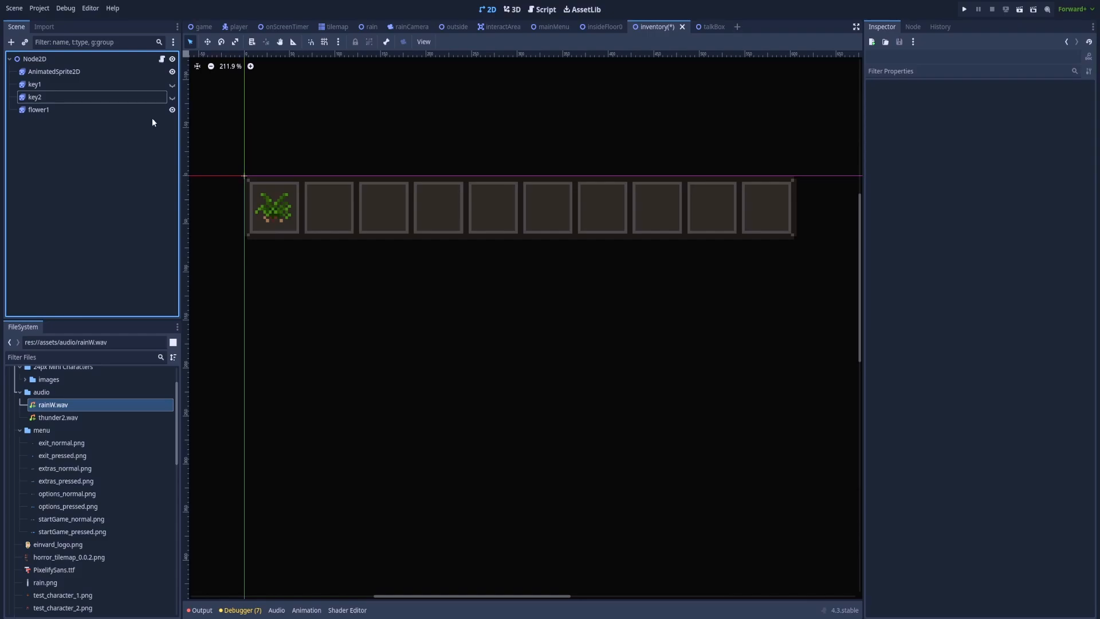
pyautogui.moveTo(171, 98)
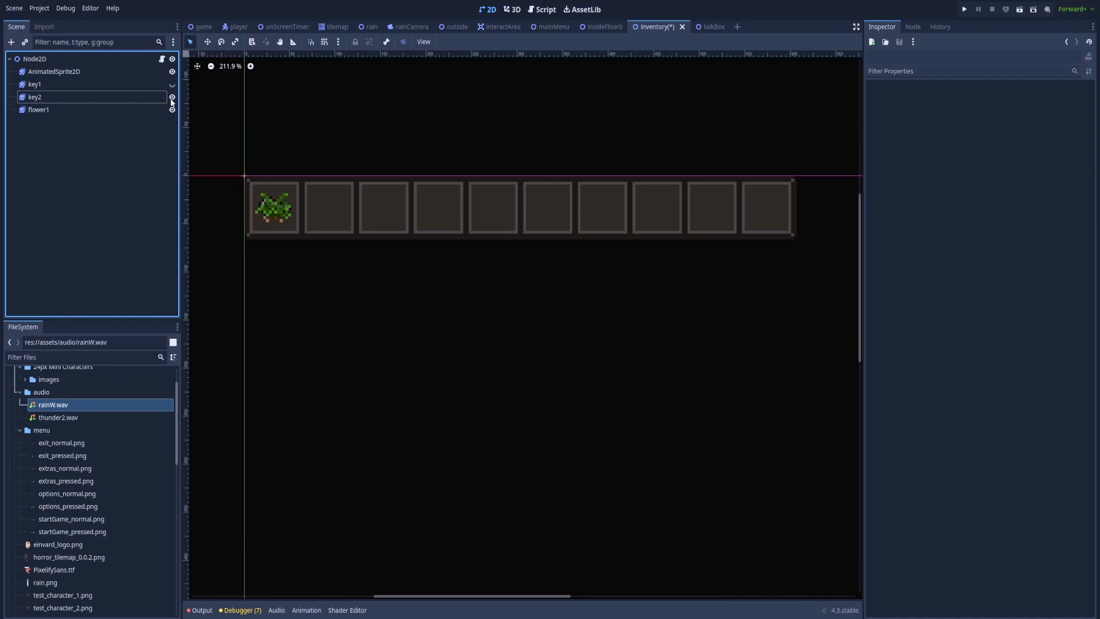
pyautogui.moveTo(171, 97)
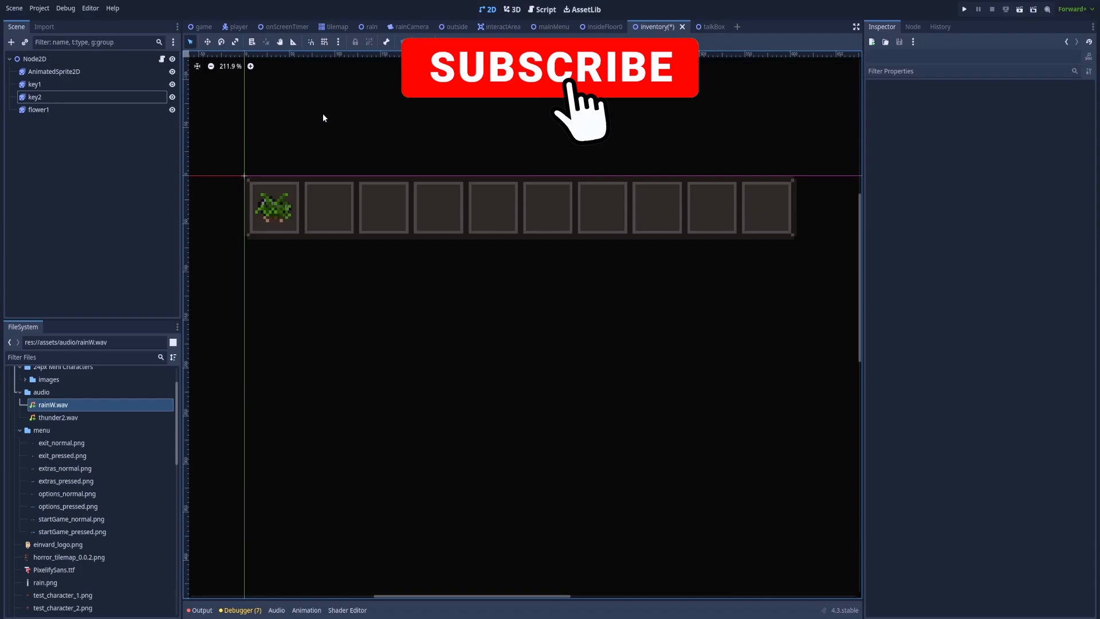
# Open inventory.gd from the Node2D script icon in the Scene dock
pyautogui.click(541, 9)
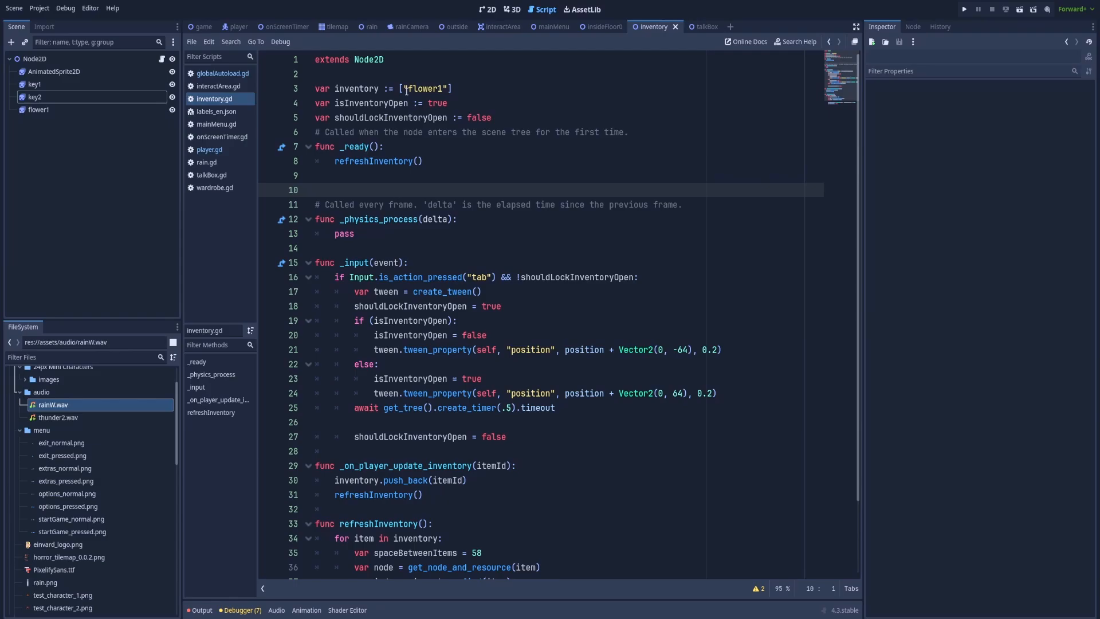
pyautogui.click(316, 190)
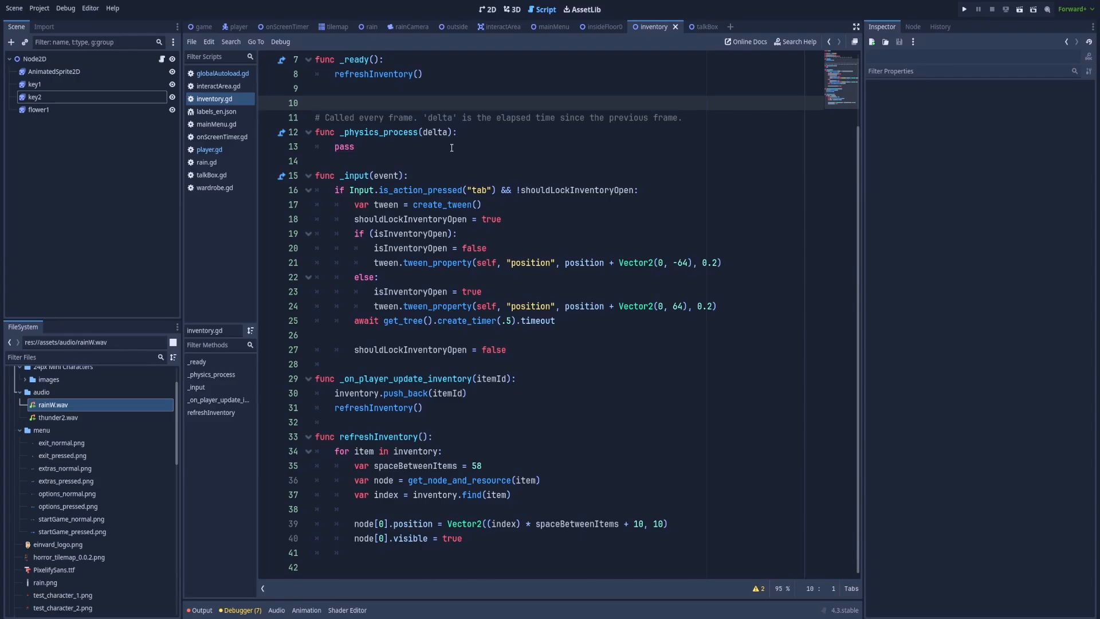
pyautogui.moveTo(466, 191)
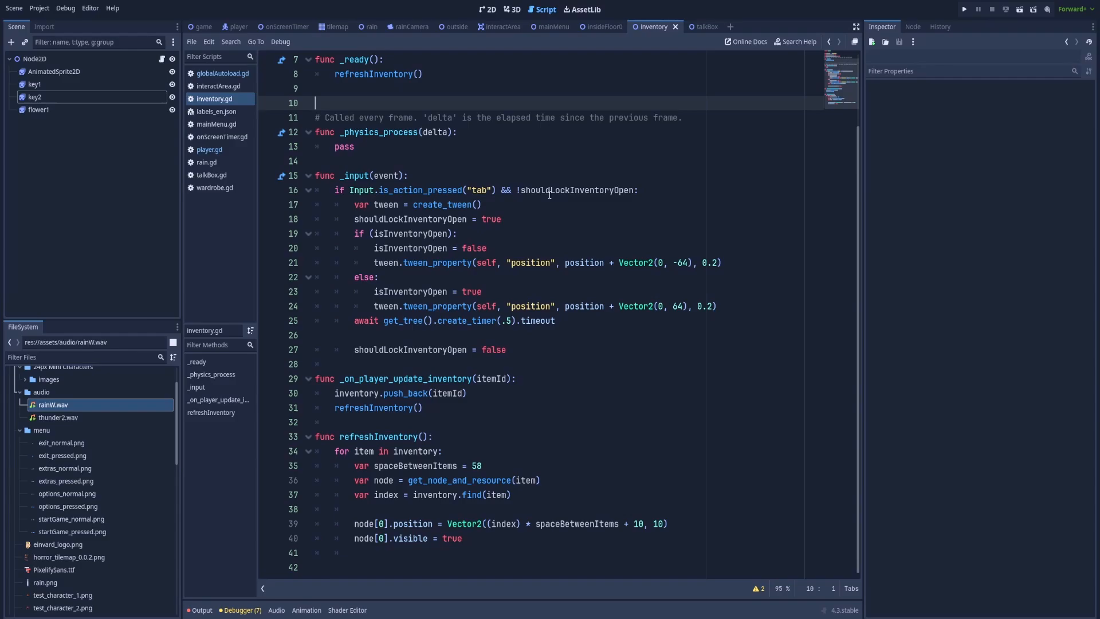
pyautogui.moveTo(498, 207)
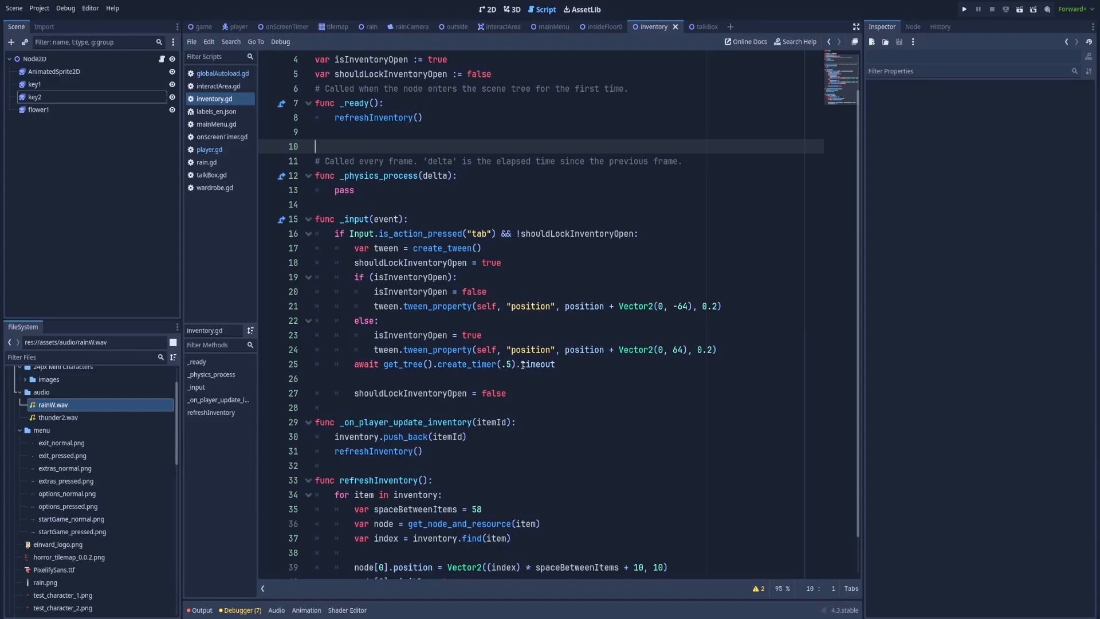
pyautogui.moveTo(593, 373)
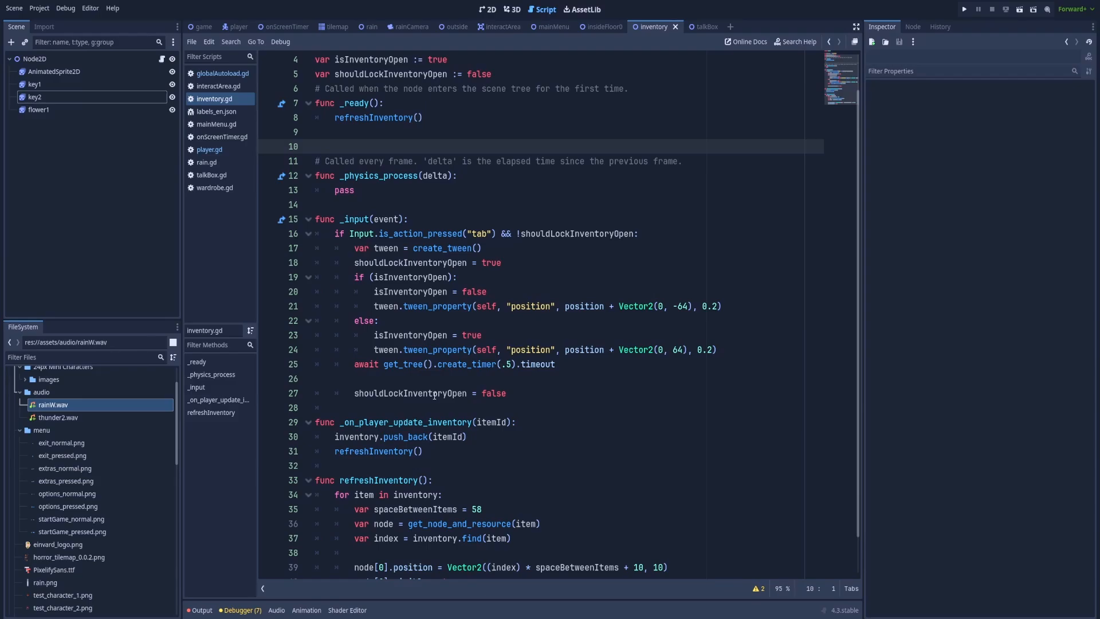
pyautogui.doubleClick(496, 393)
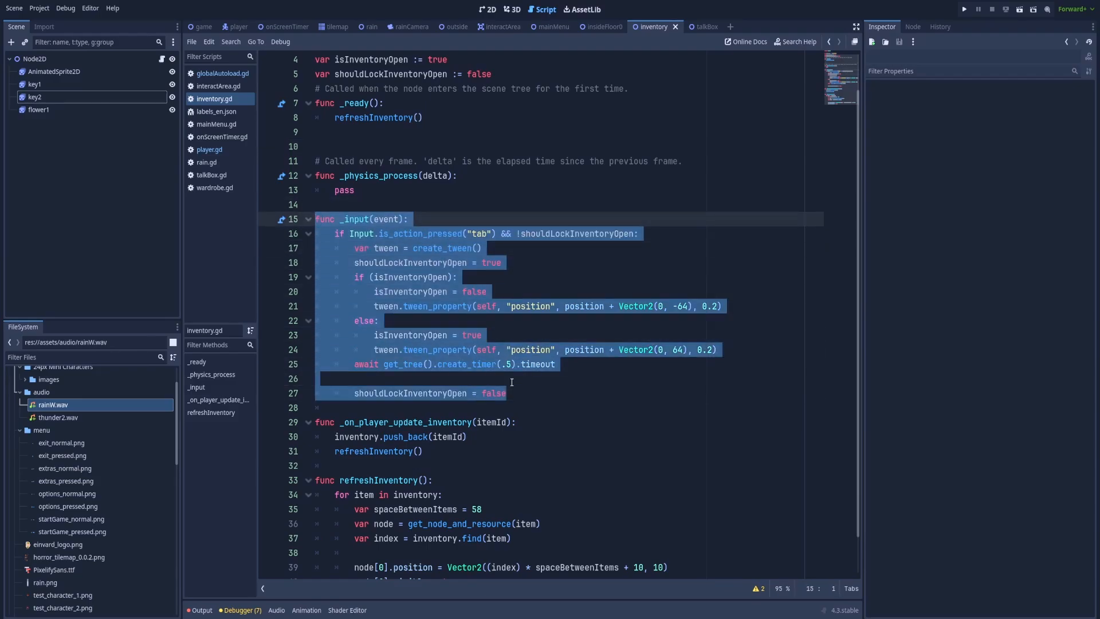
pyautogui.scroll(-3)
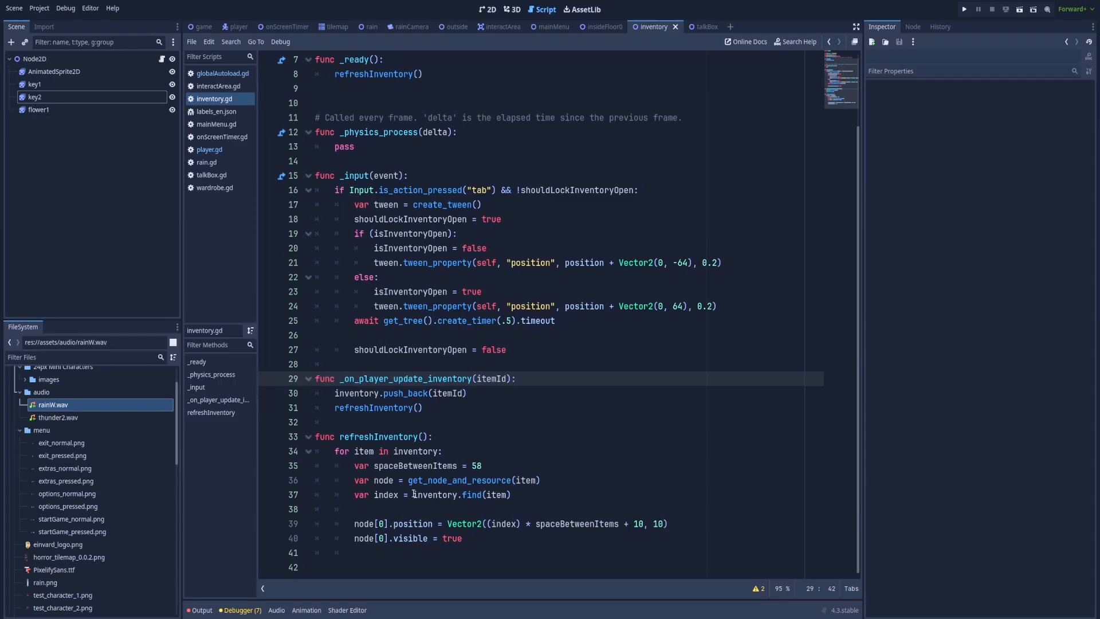
# Highlight lines in refreshInventory while explaining, then show the Output panel
pyautogui.click(516, 378)
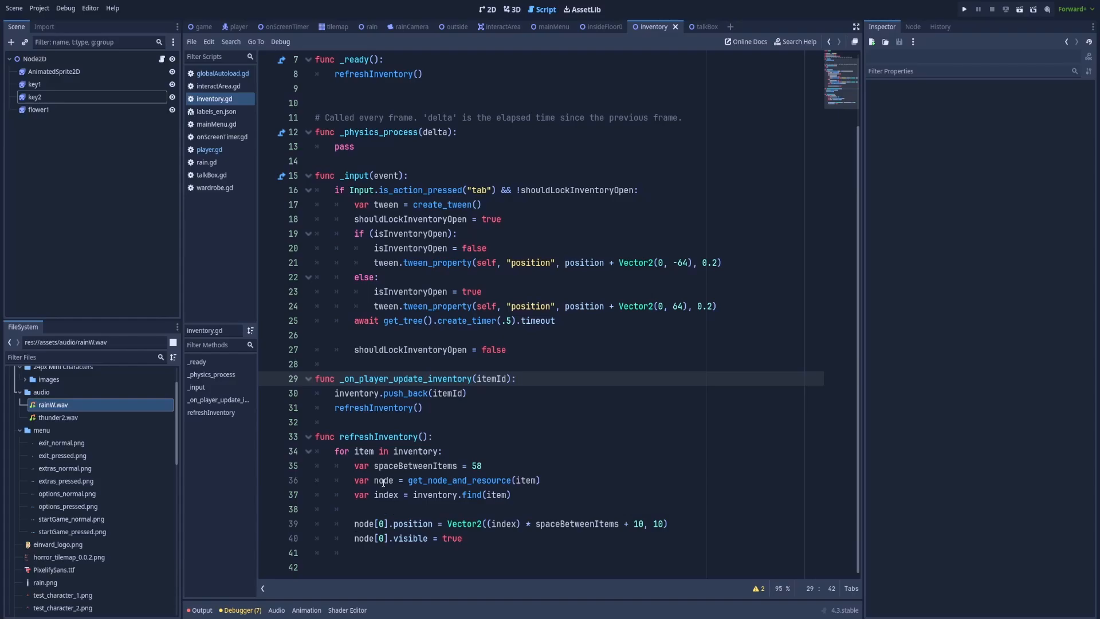
pyautogui.click(515, 378)
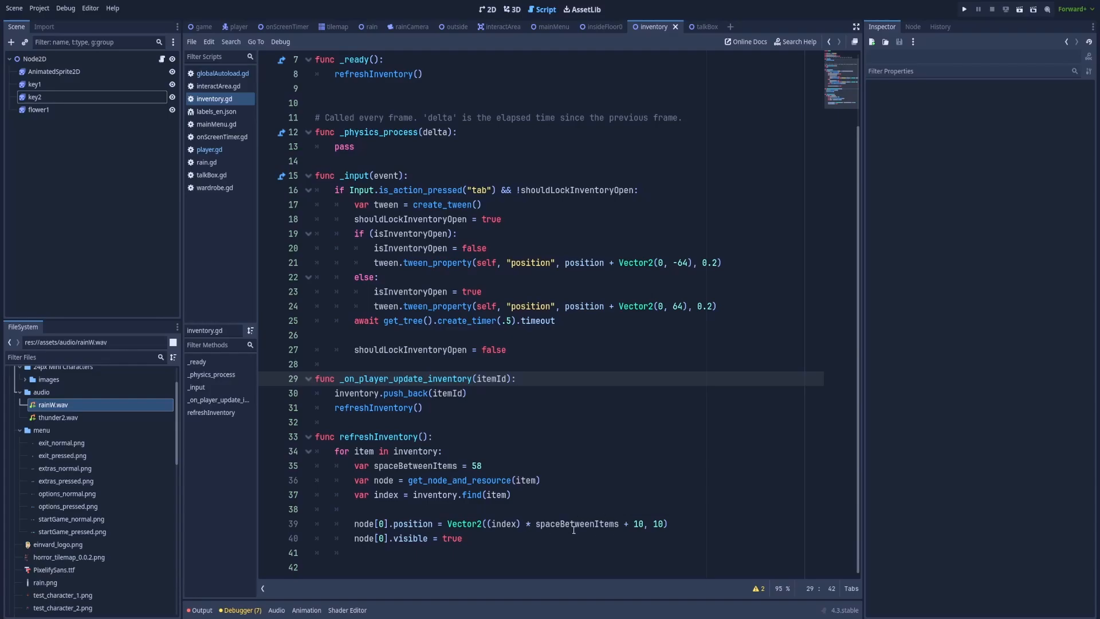
pyautogui.moveTo(507, 523)
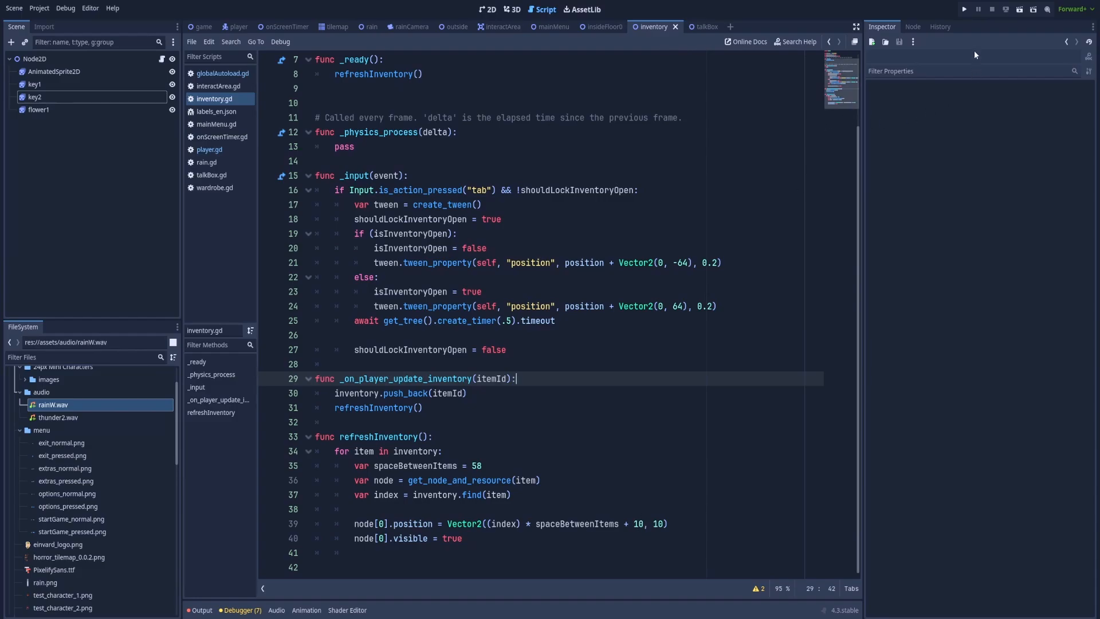
pyautogui.click(963, 9)
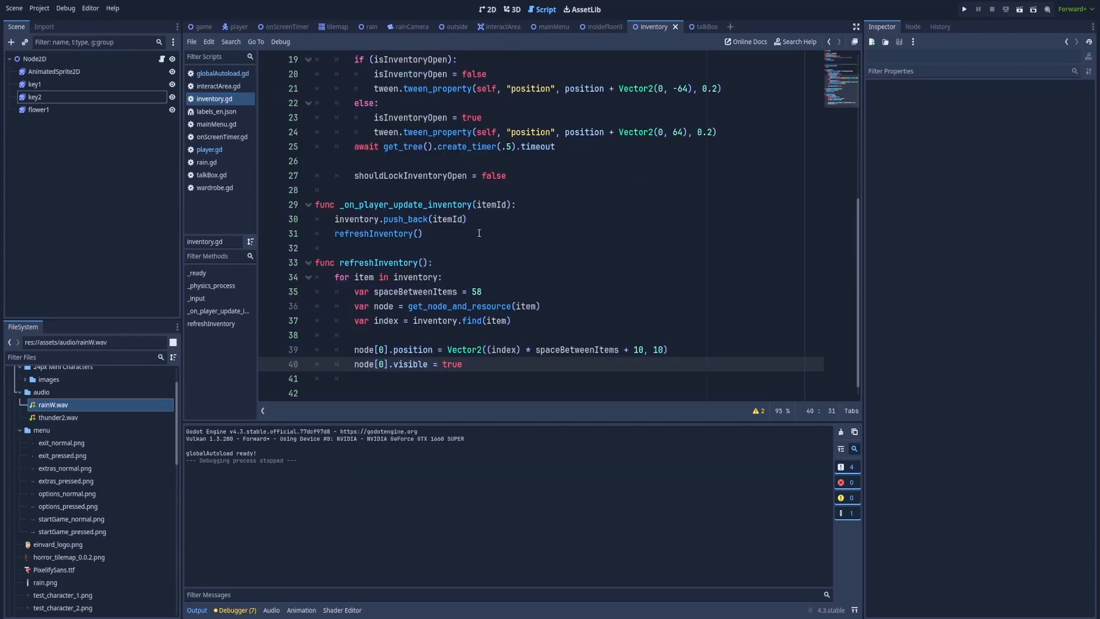
# Add print(inventory) on a new line after refreshInventory() and run the game
pyautogui.write('print')
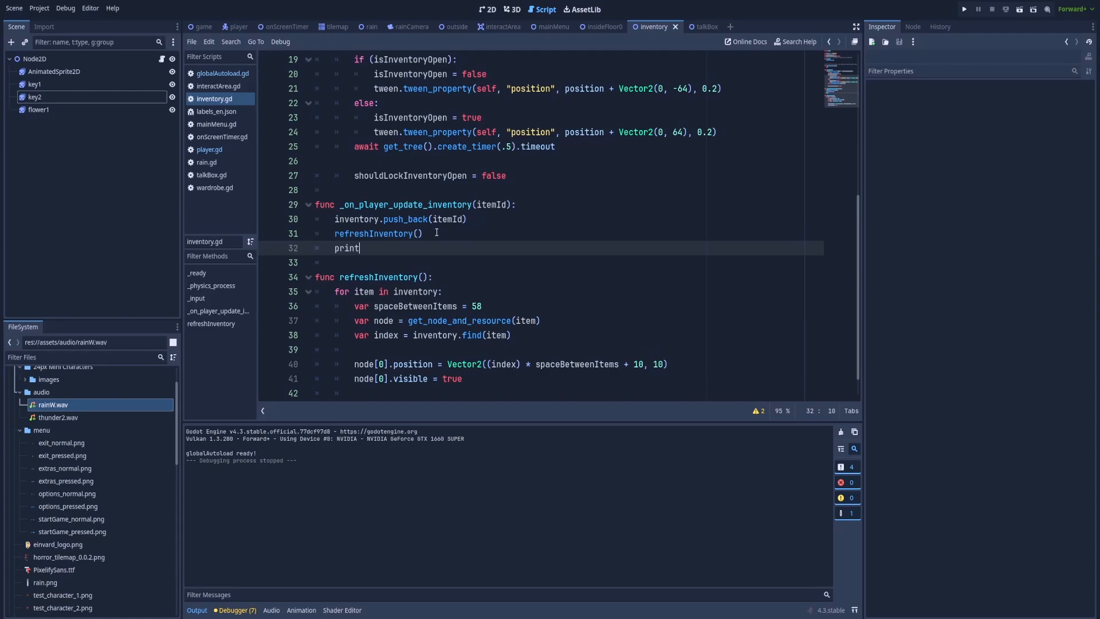
pyautogui.write('(inventory')
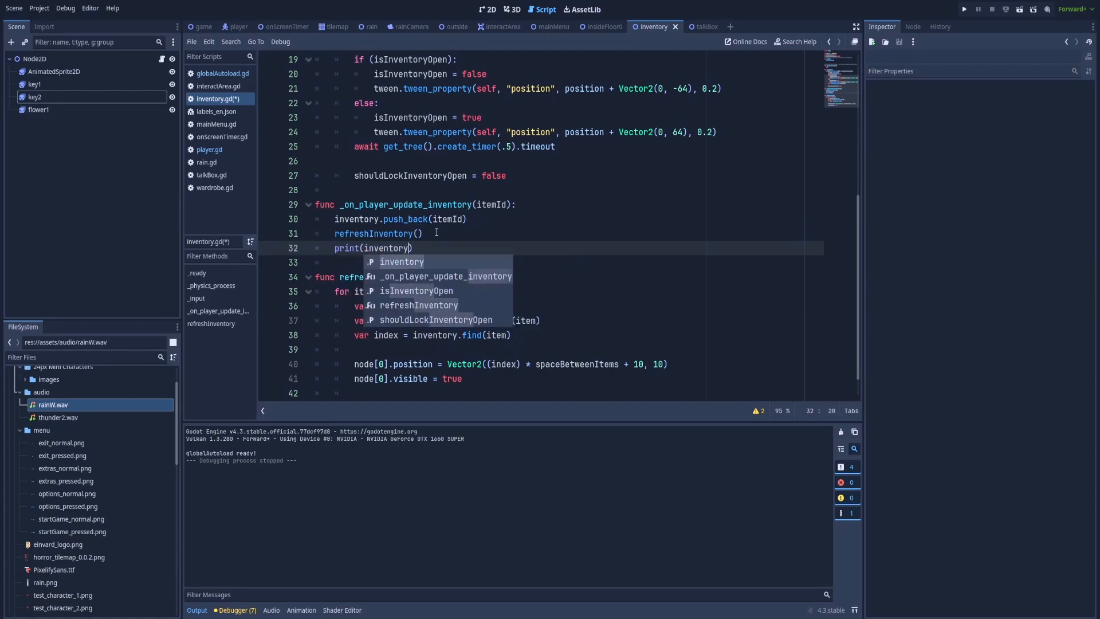
pyautogui.click(964, 9)
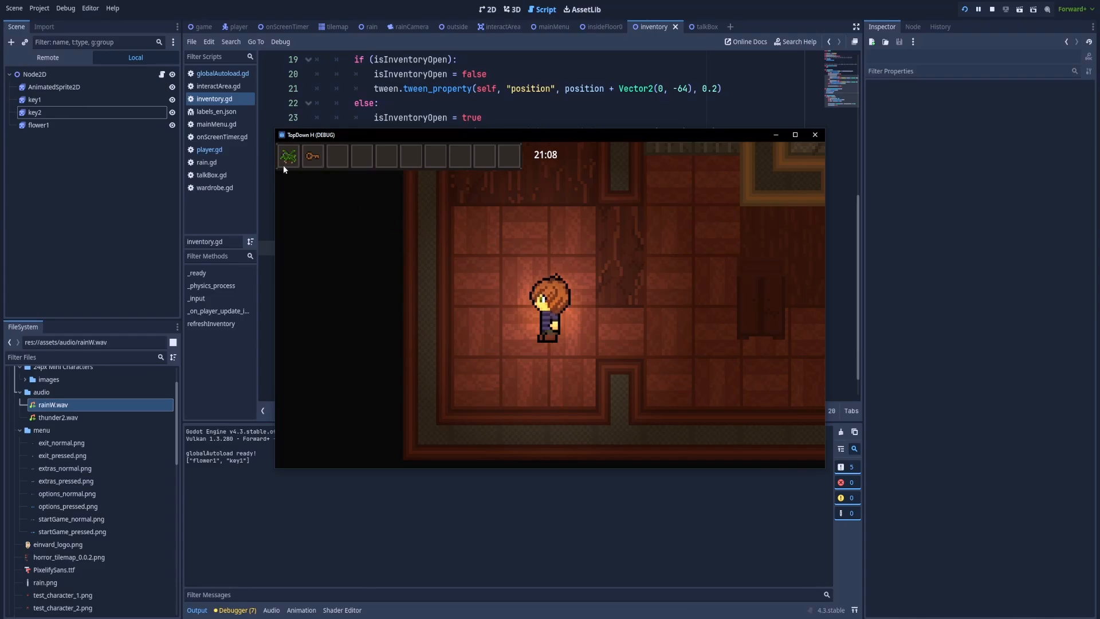
pyautogui.moveTo(460, 239)
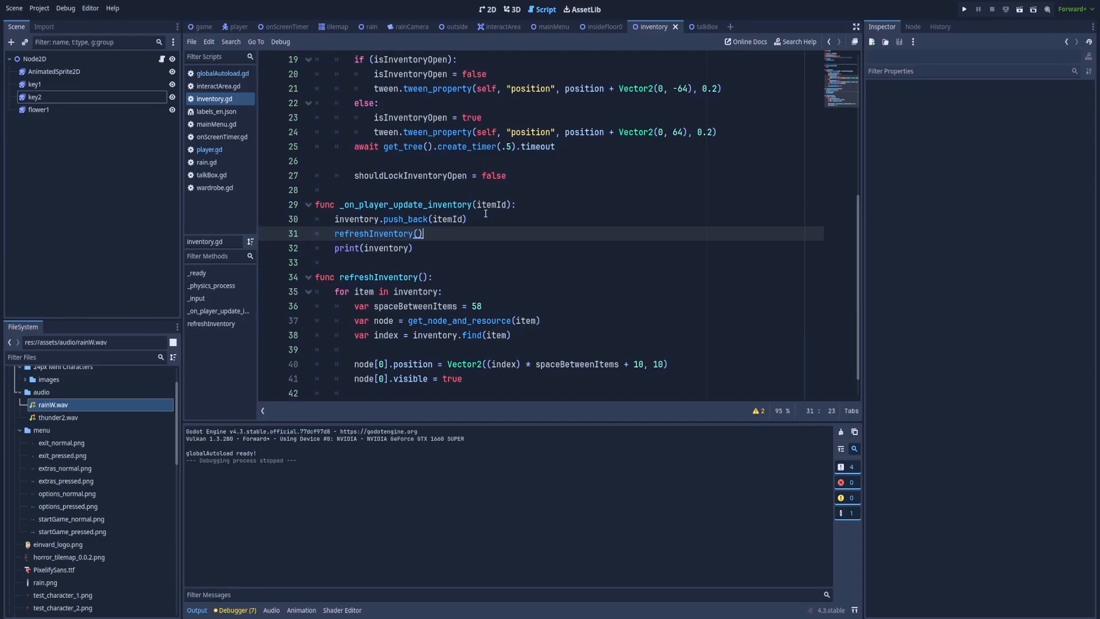
# Relaunch the project to test item pickups after the inventory printed flower1 and key1
pyautogui.click(964, 9)
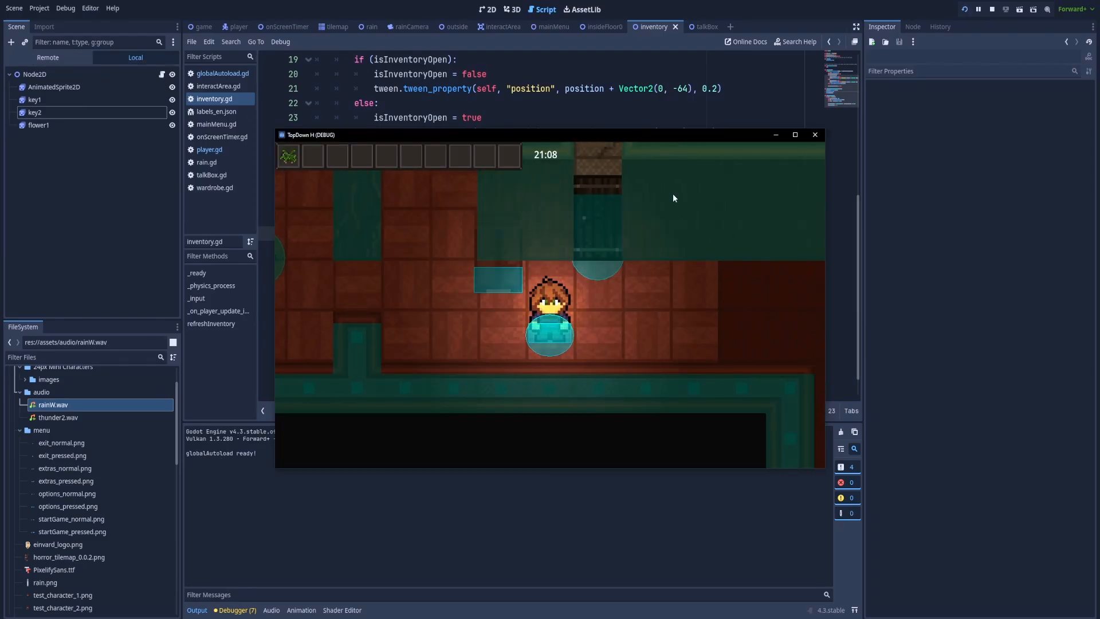